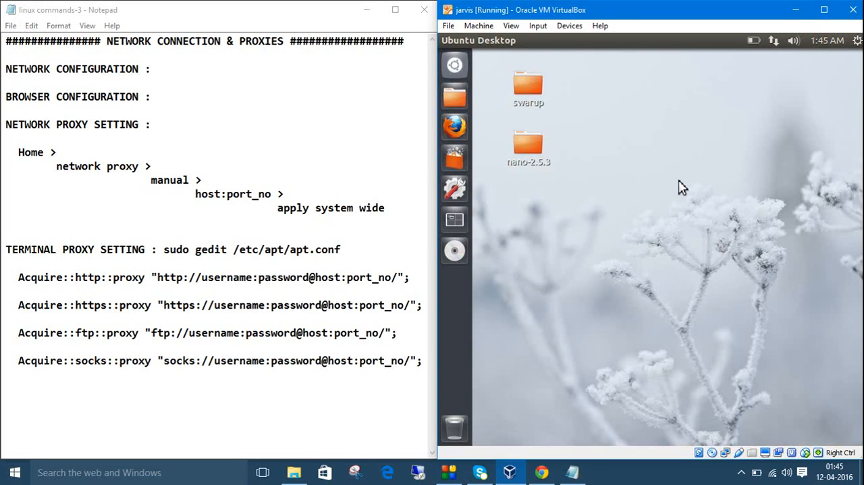
pyautogui.moveTo(666, 142)
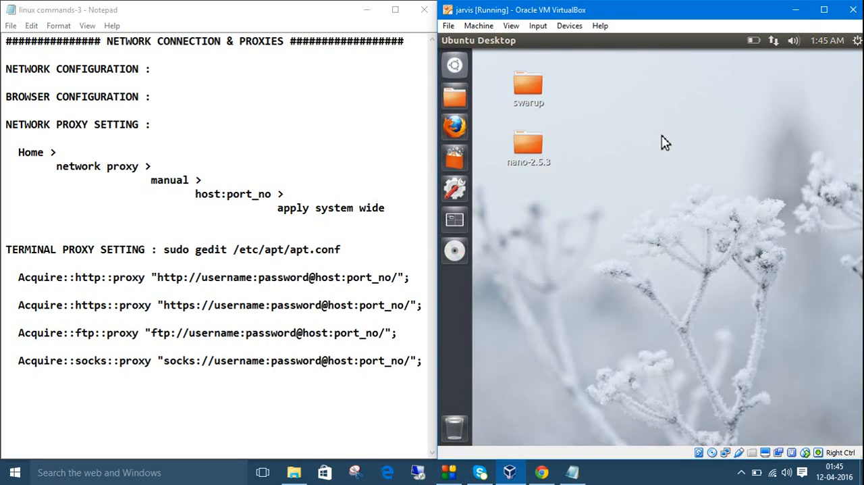
pyautogui.moveTo(637, 162)
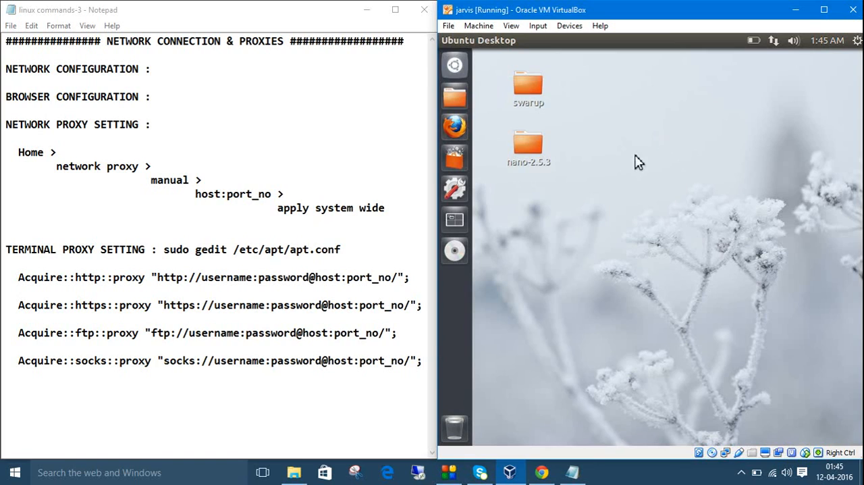
pyautogui.moveTo(454, 156)
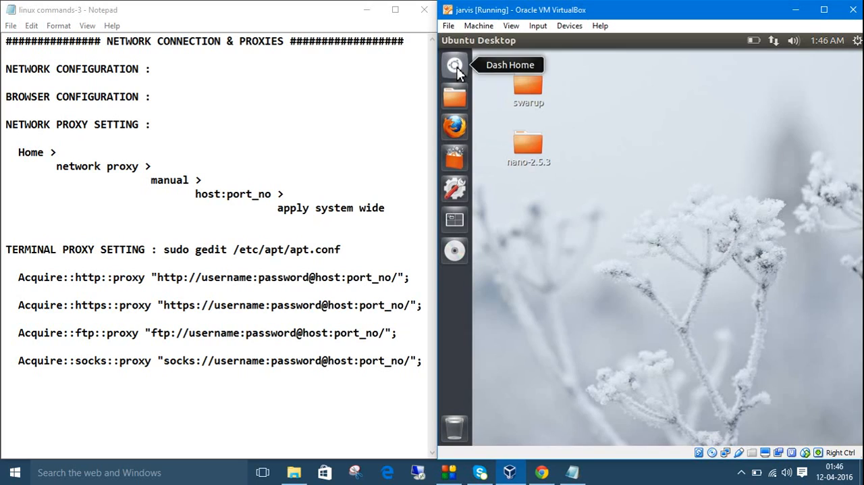
# Search the Dash for 'proxy' and launch the Network settings app
pyautogui.click(454, 65)
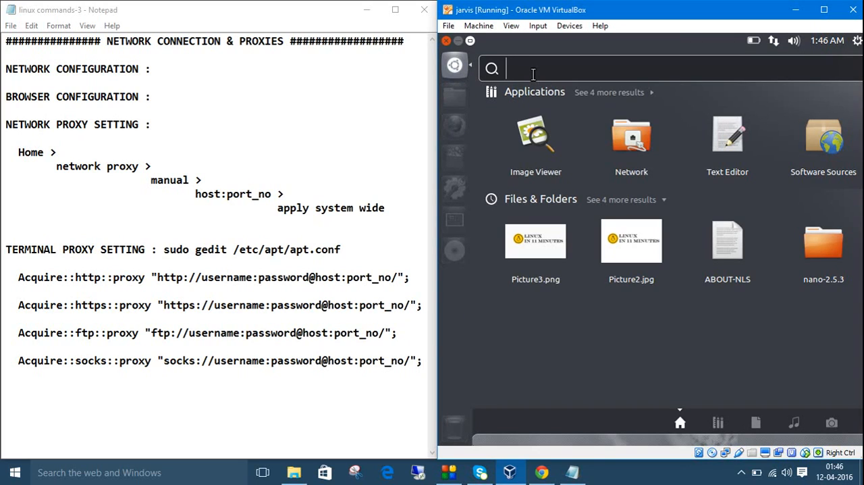
pyautogui.write('pro')
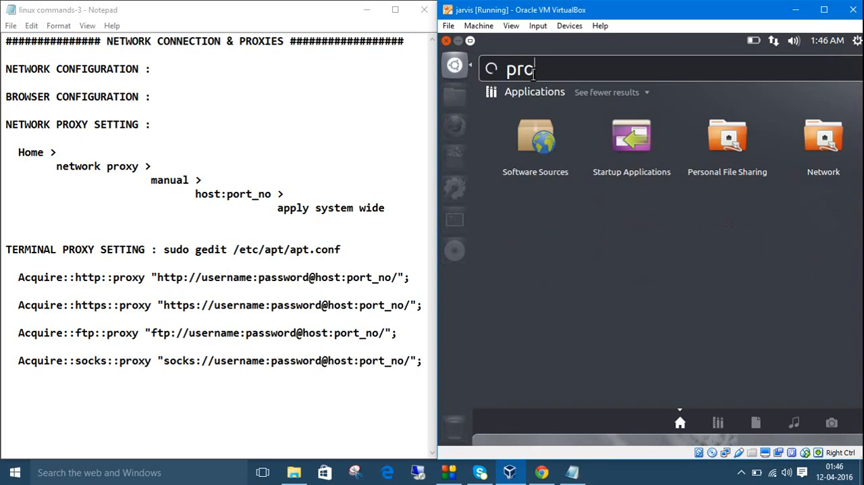
pyautogui.write('xy')
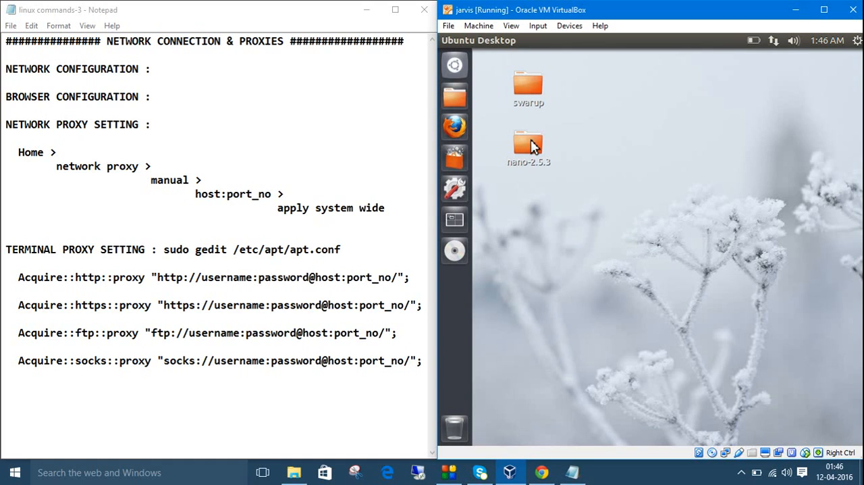
pyautogui.click(454, 219)
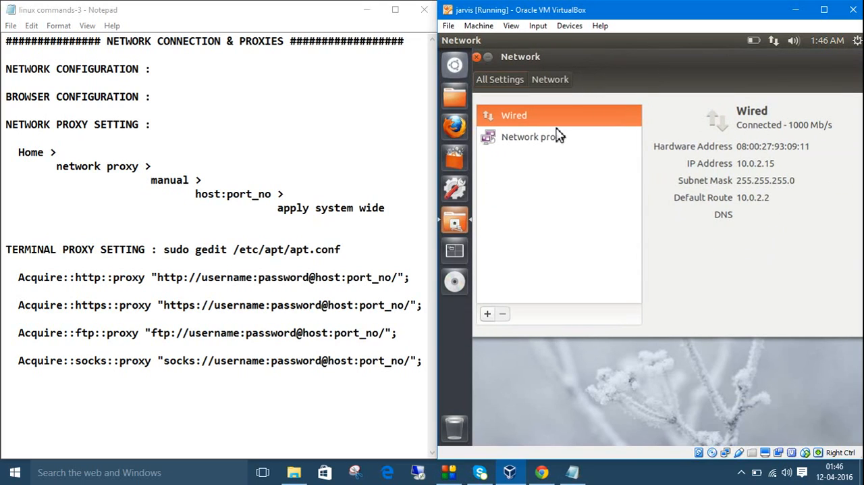
# Switch the Network proxy page to the Manual method
pyautogui.click(532, 137)
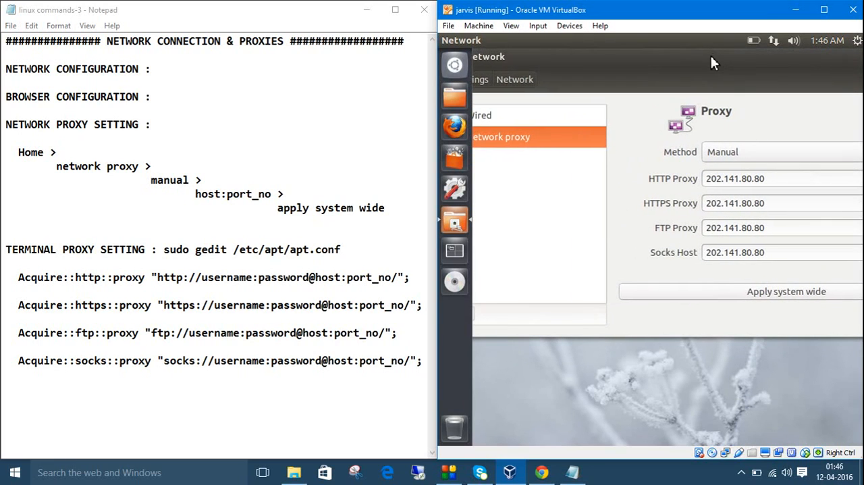
pyautogui.click(824, 10)
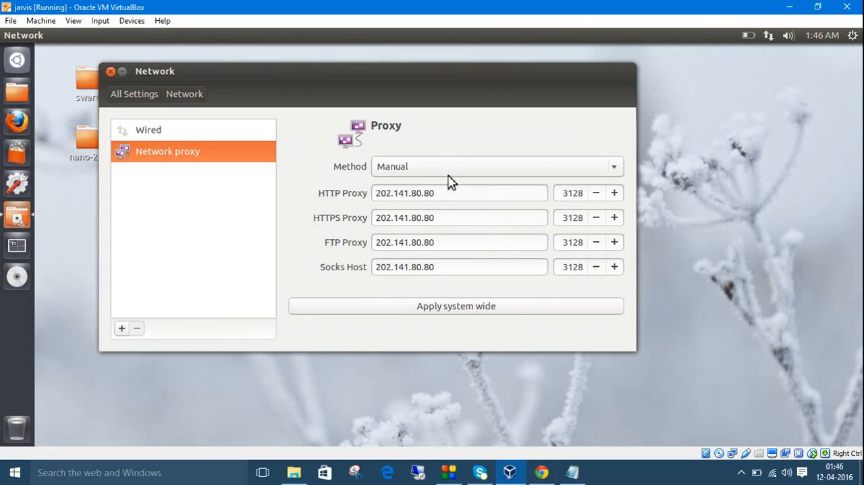
pyautogui.click(497, 166)
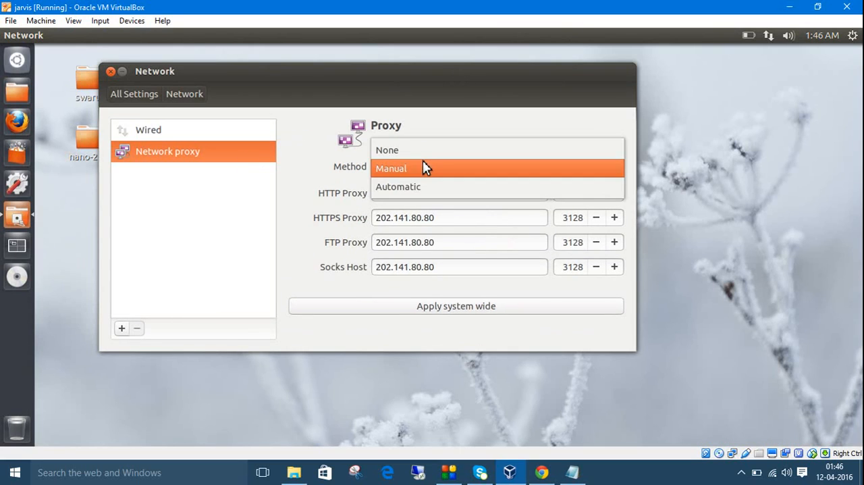
pyautogui.moveTo(412, 168)
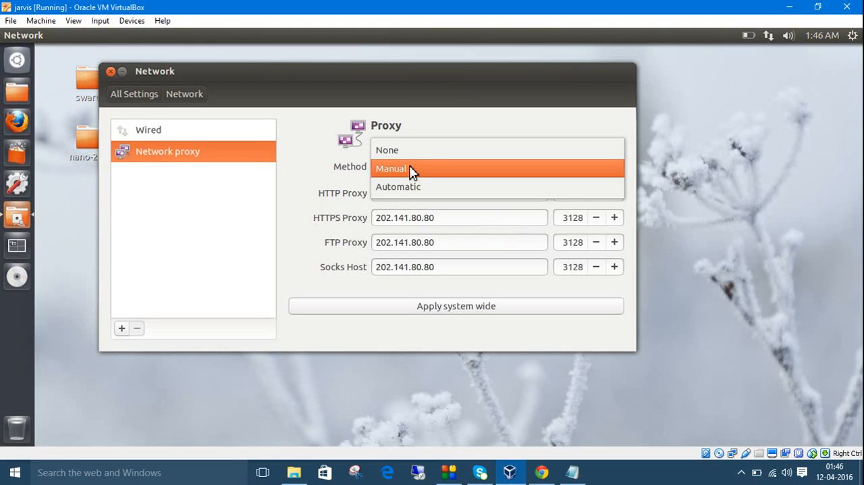
pyautogui.click(392, 167)
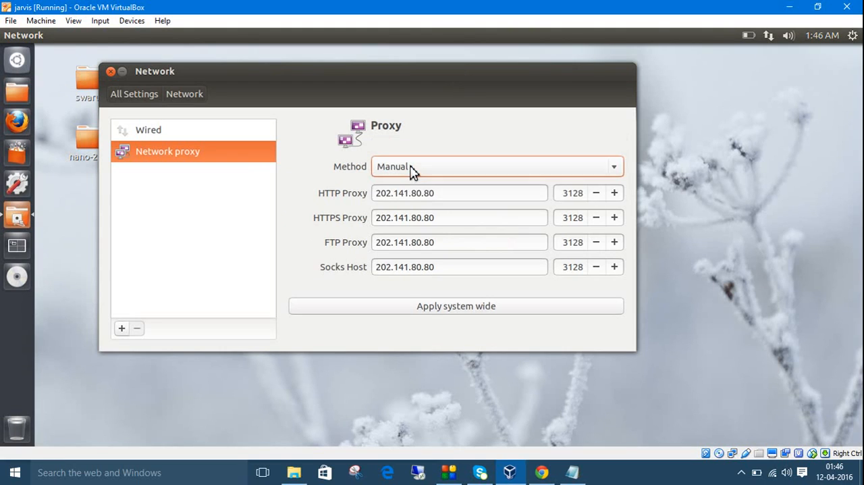
# Fill the HTTP and Socks proxy hosts with 202.141.80.80 and port 3128
pyautogui.click(459, 192)
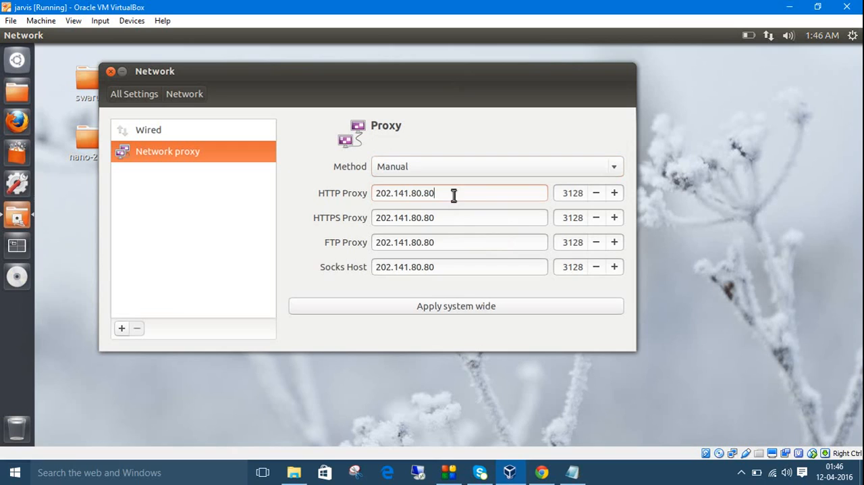
pyautogui.moveTo(454, 195)
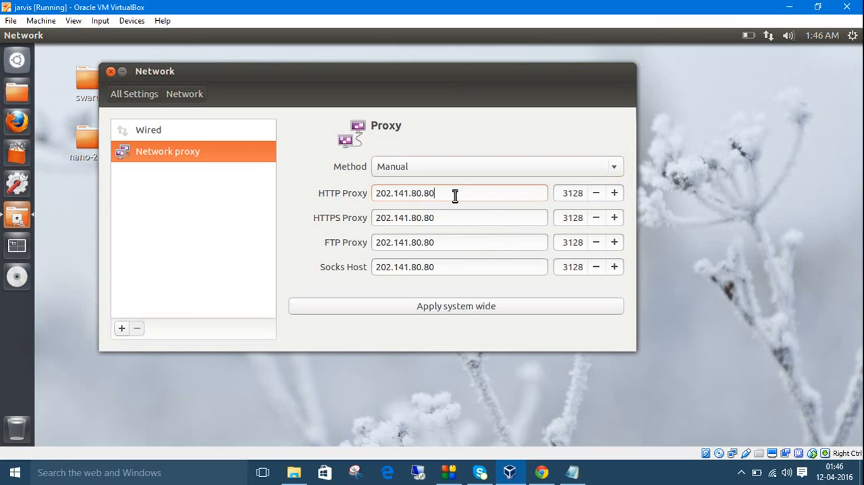
pyautogui.click(573, 192)
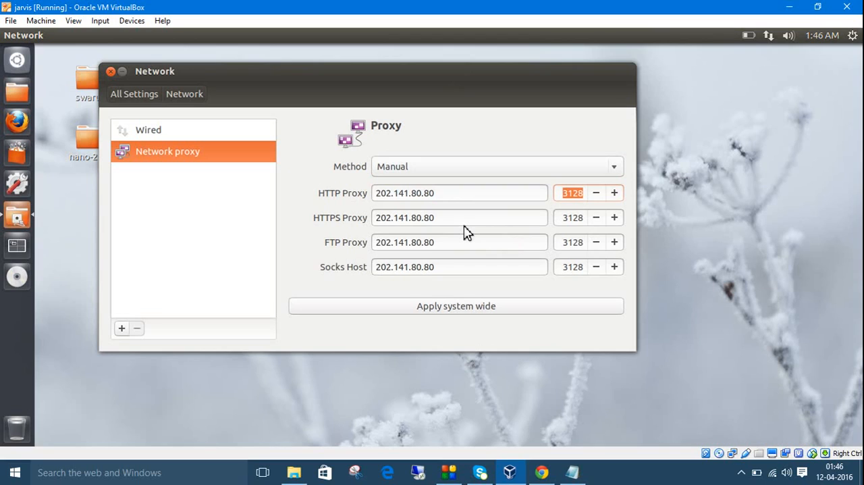
pyautogui.click(459, 266)
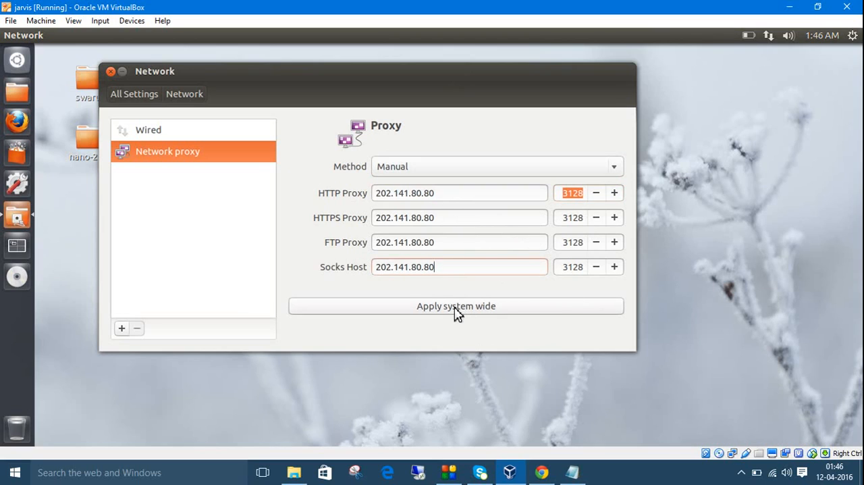
# Apply the proxy system wide, authenticate with the password, and close Network settings
pyautogui.click(456, 305)
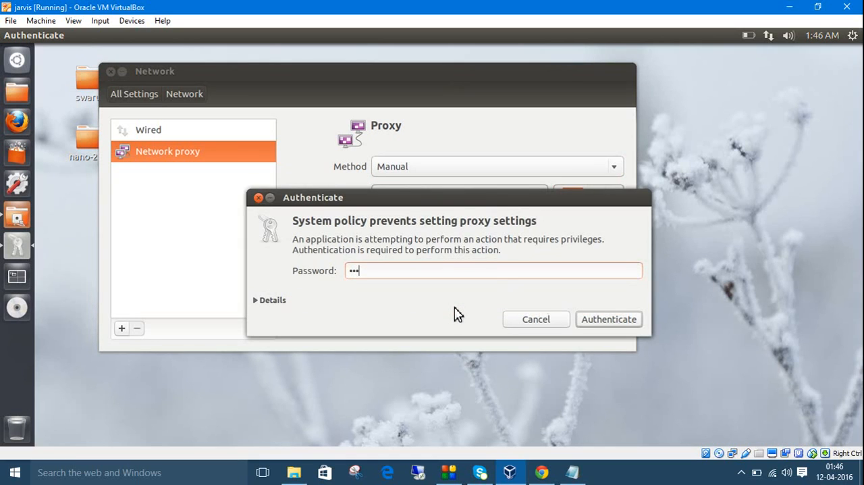
pyautogui.click(608, 319)
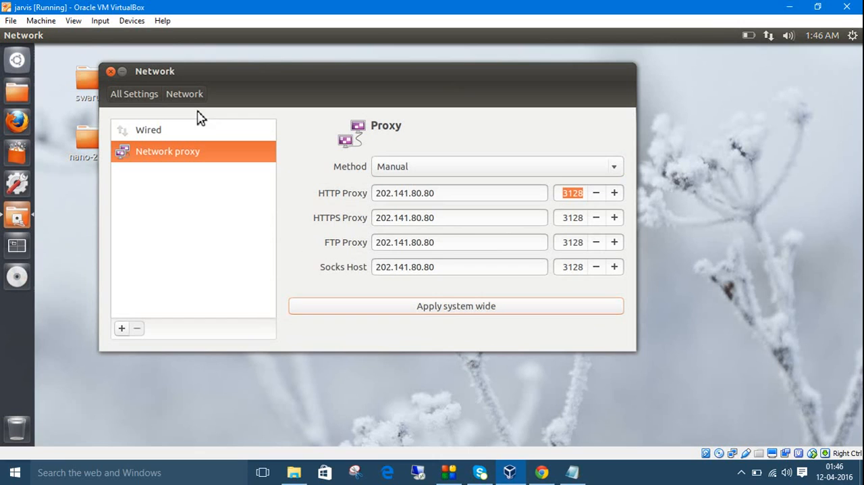
pyautogui.click(110, 71)
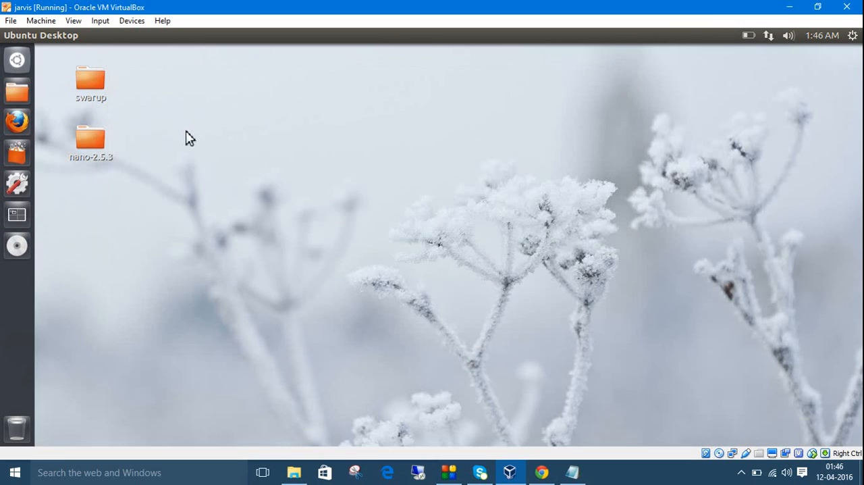
# Bring the Notepad proxy notes up beside the VM and return focus to Ubuntu
pyautogui.click(572, 473)
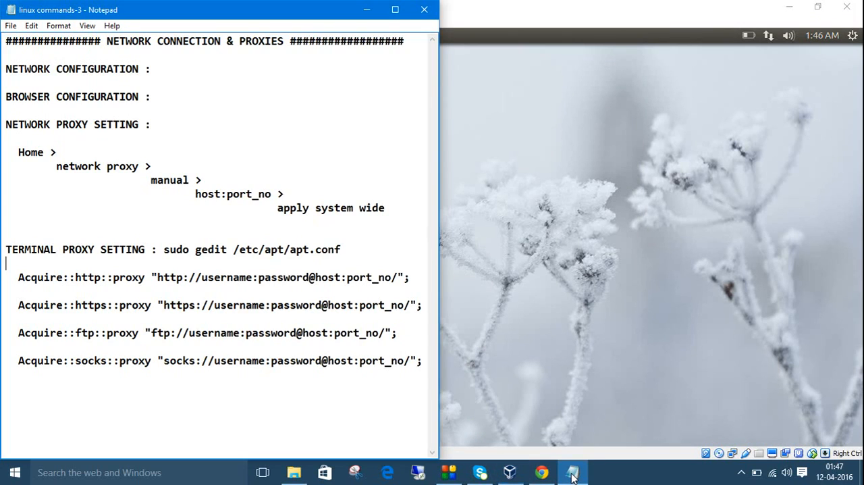
pyautogui.click(572, 471)
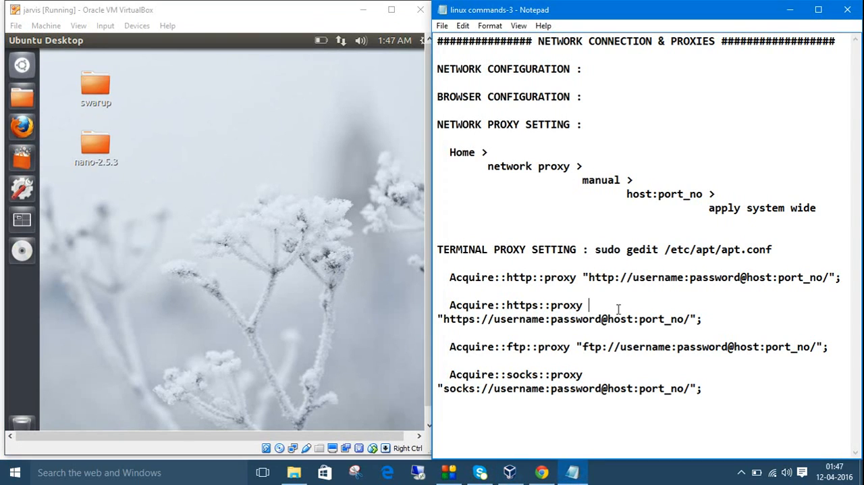
pyautogui.moveTo(493, 262)
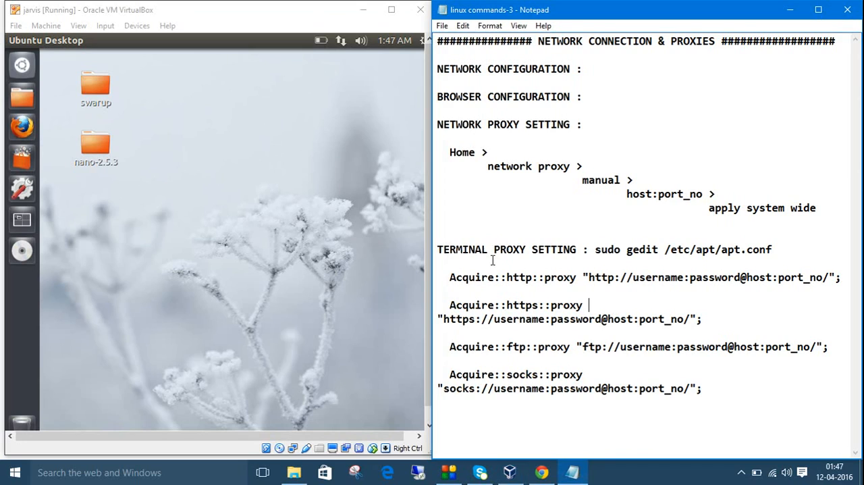
pyautogui.moveTo(391, 11)
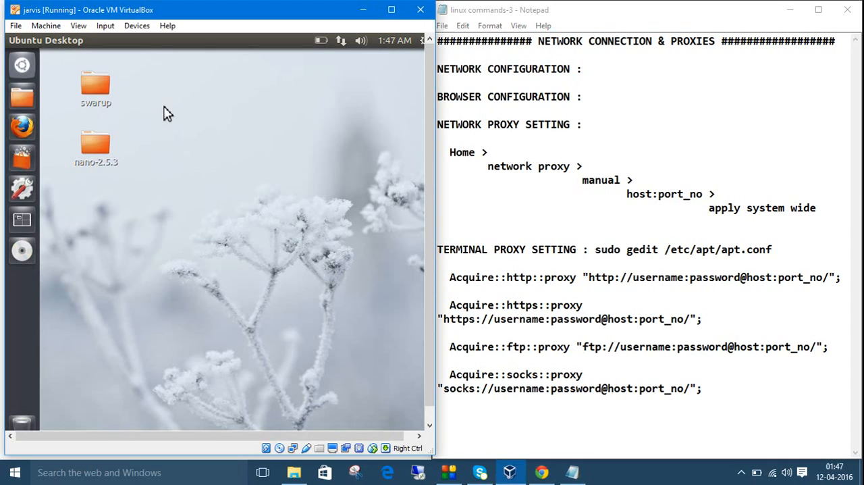
pyautogui.click(21, 219)
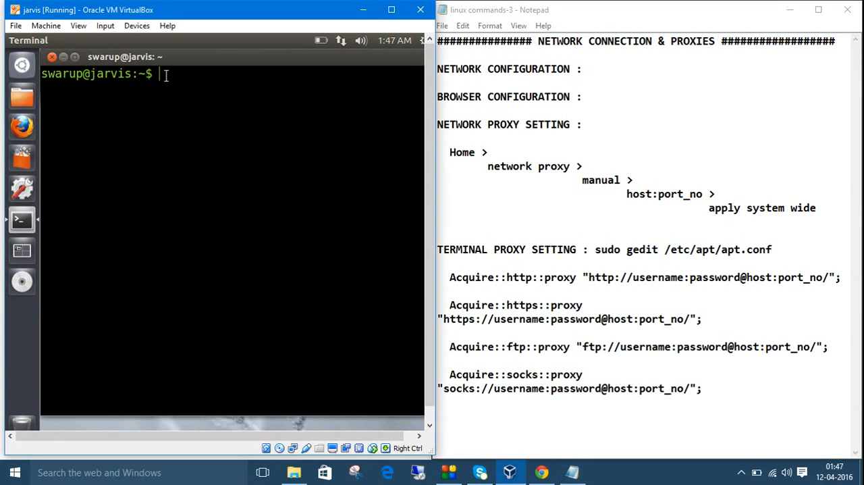
# Run 'sudo gedit /etc/apt/apt.conf' in the terminal
pyautogui.write('sud')
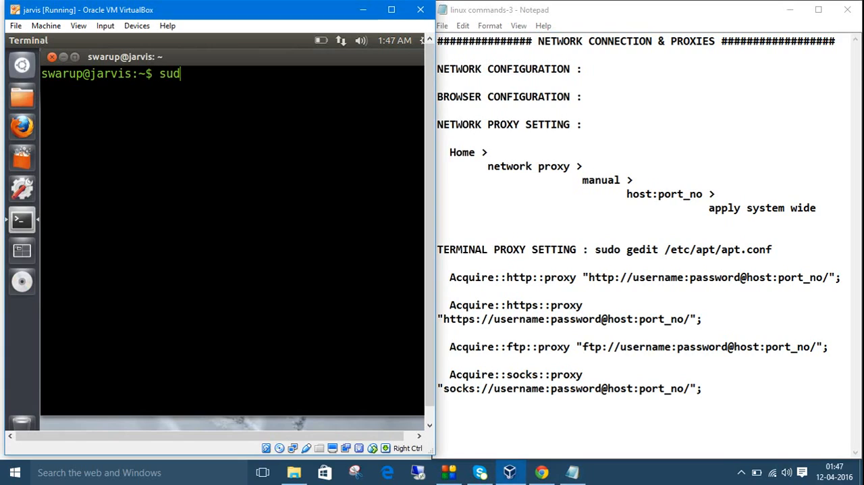
pyautogui.write('o ged')
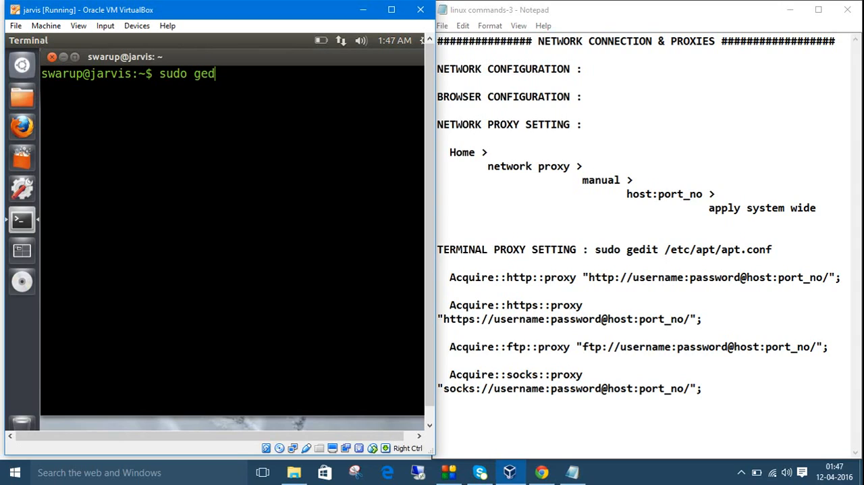
pyautogui.write('it')
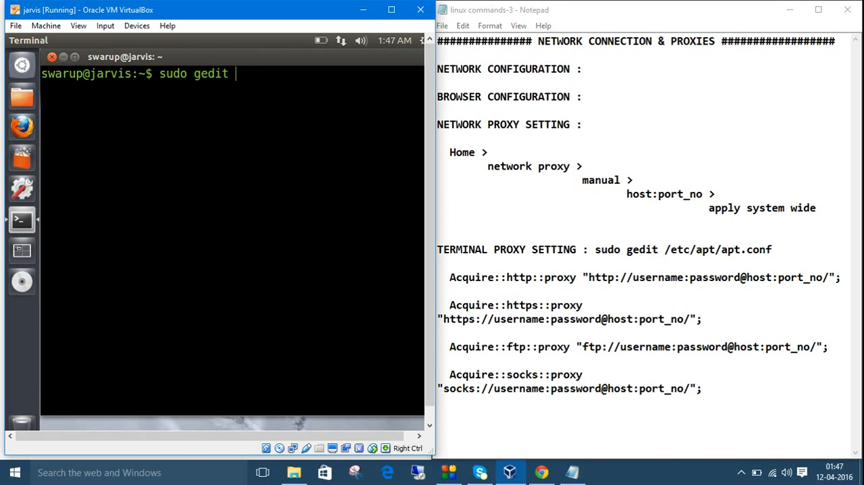
pyautogui.write('/et')
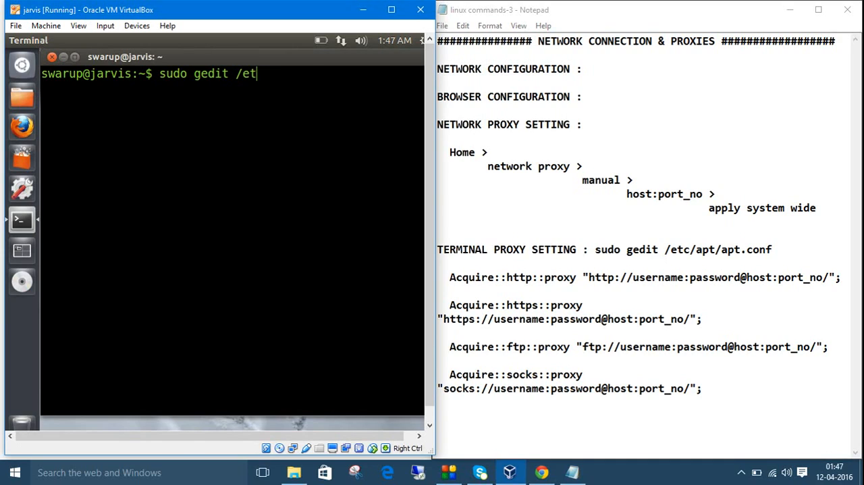
pyautogui.write('/')
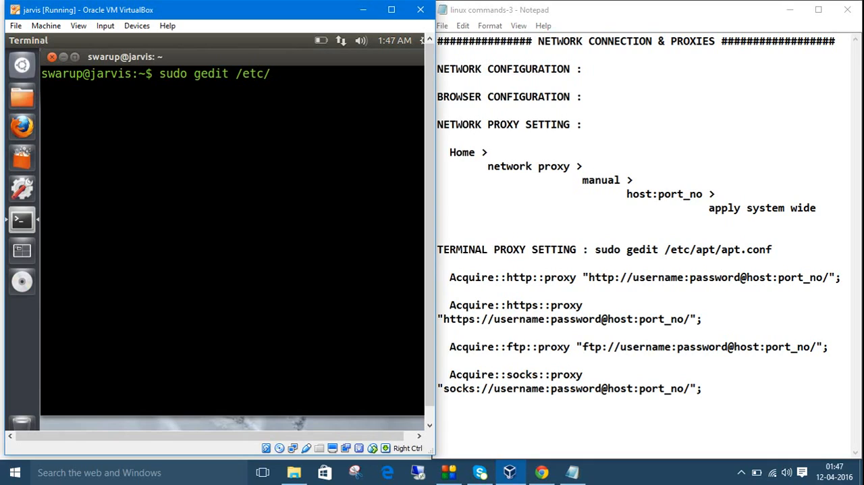
pyautogui.write('apt/')
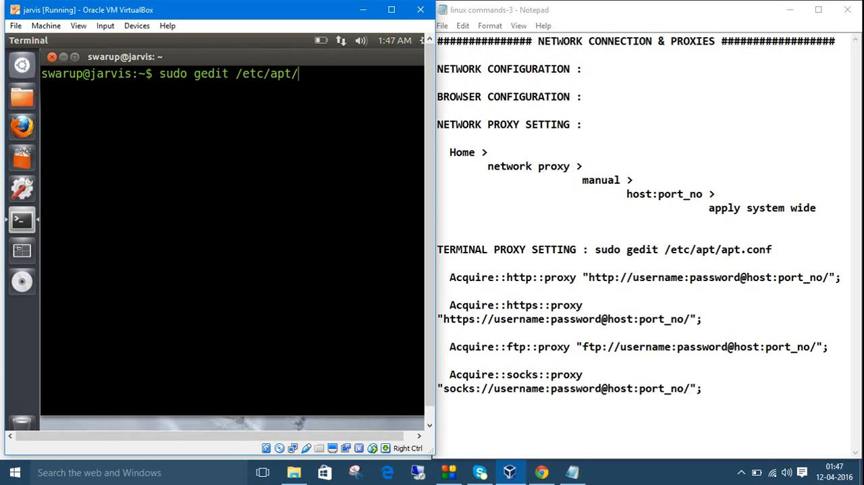
pyautogui.write('apt')
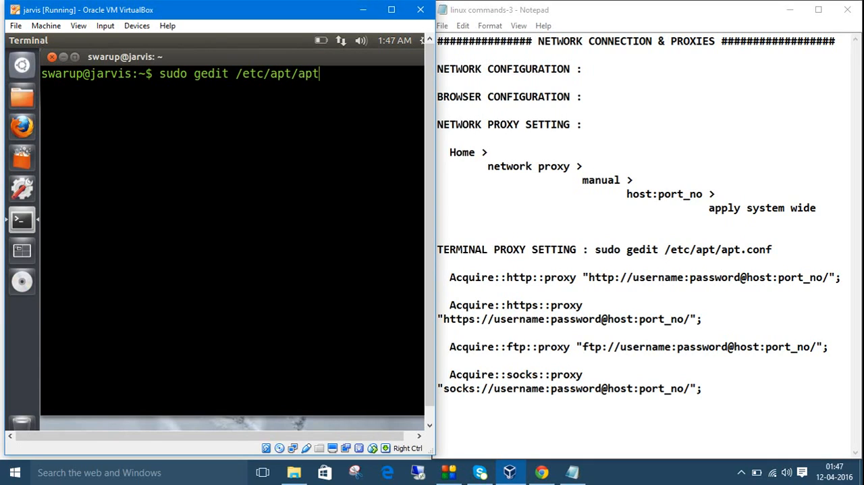
pyautogui.write('.c')
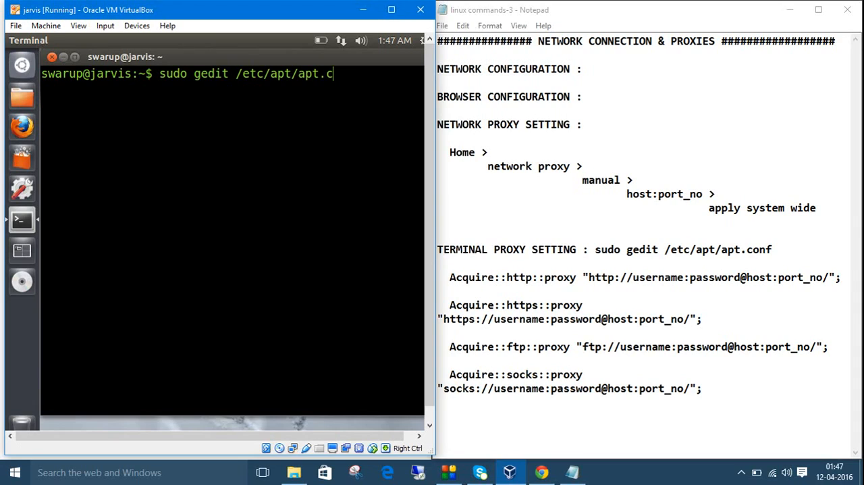
pyautogui.write('onf')
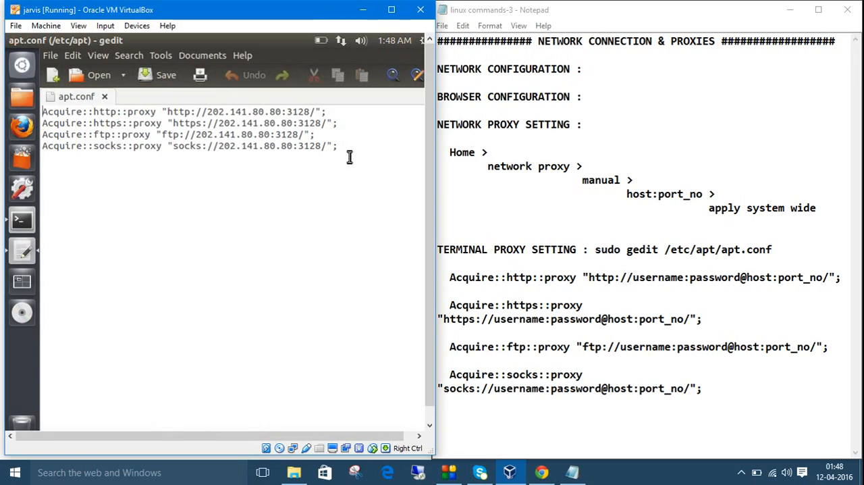
pyautogui.click(340, 146)
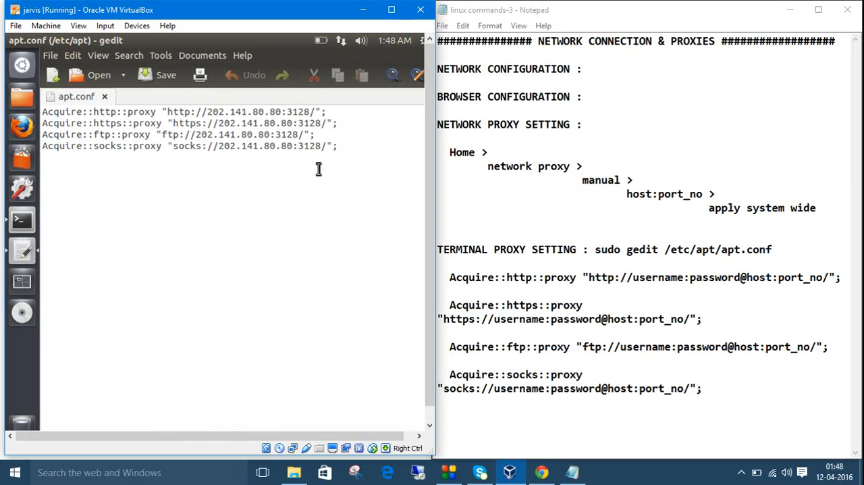
pyautogui.click(338, 146)
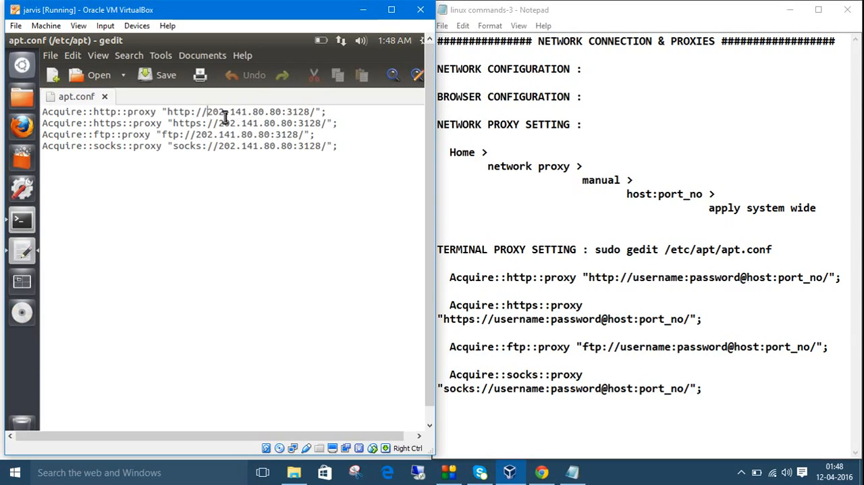
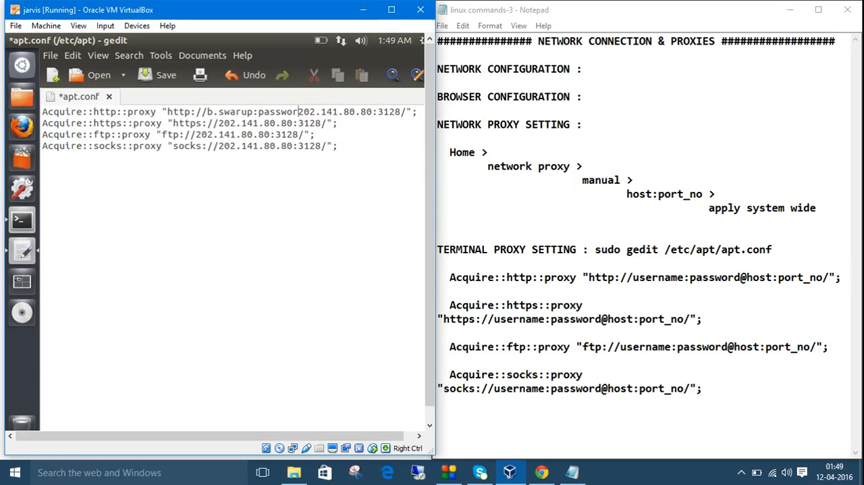
pyautogui.write('@')
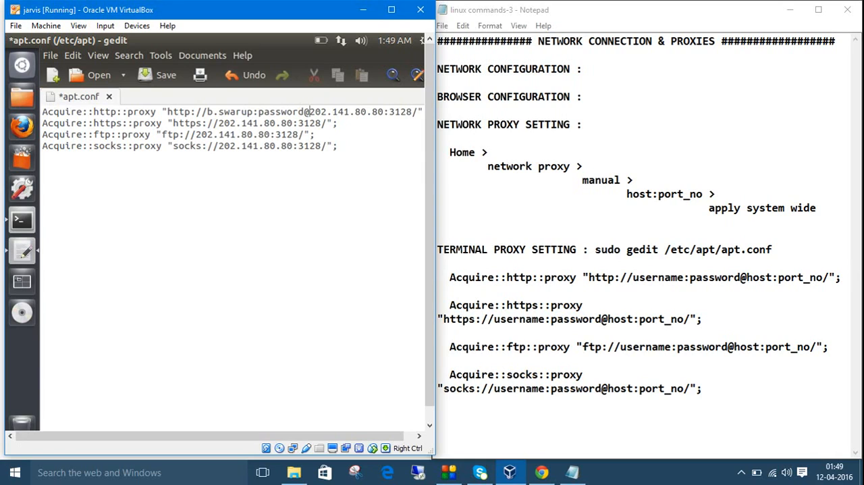
pyautogui.doubleClick(283, 111)
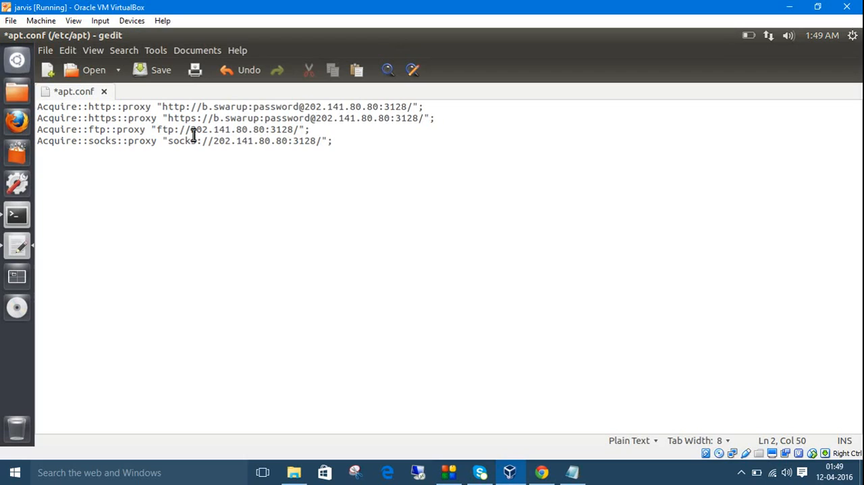
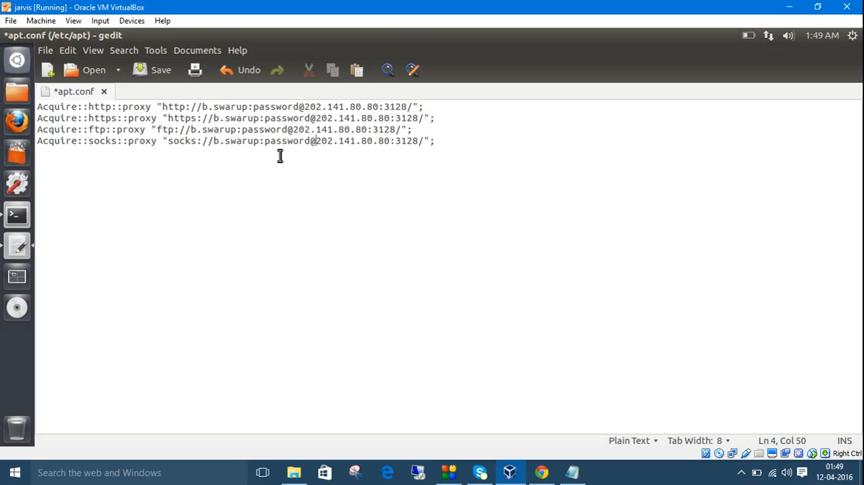
# Point out the http, https and socks prefixes on the edited Acquire lines
pyautogui.click(174, 106)
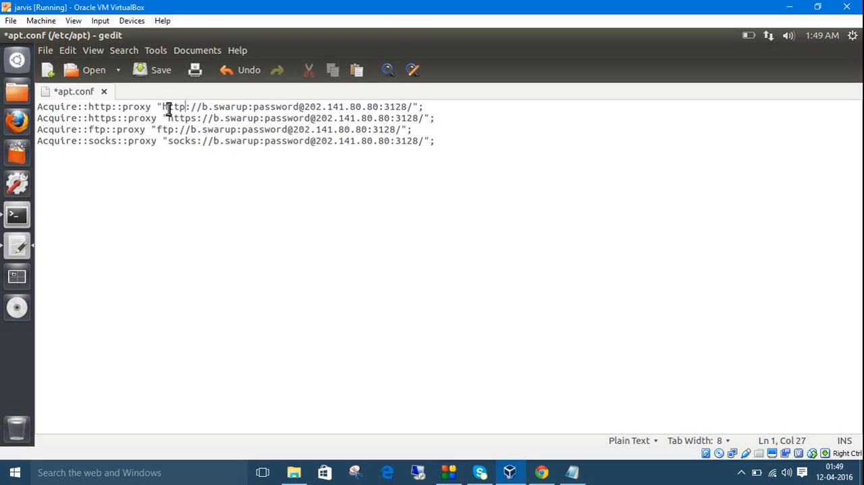
pyautogui.click(200, 118)
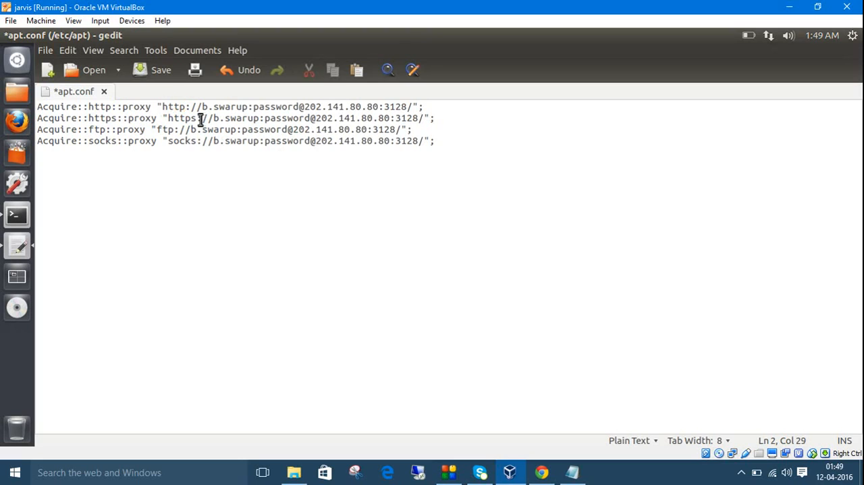
pyautogui.doubleClick(183, 117)
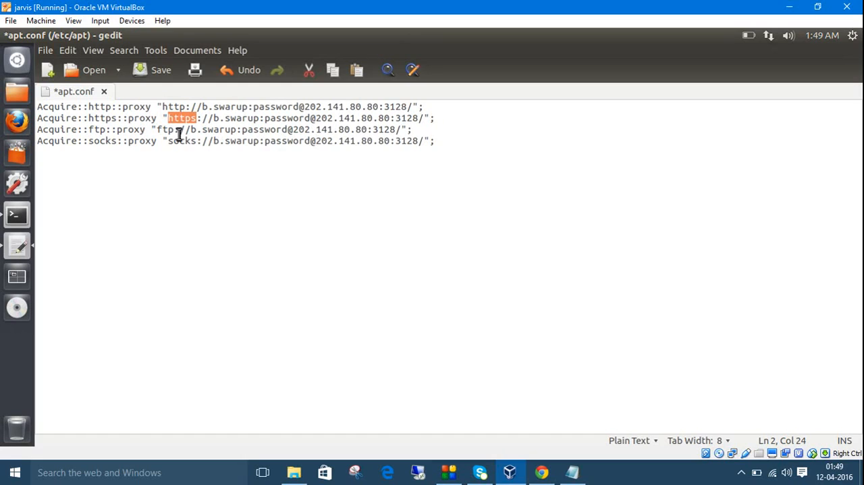
pyautogui.click(189, 140)
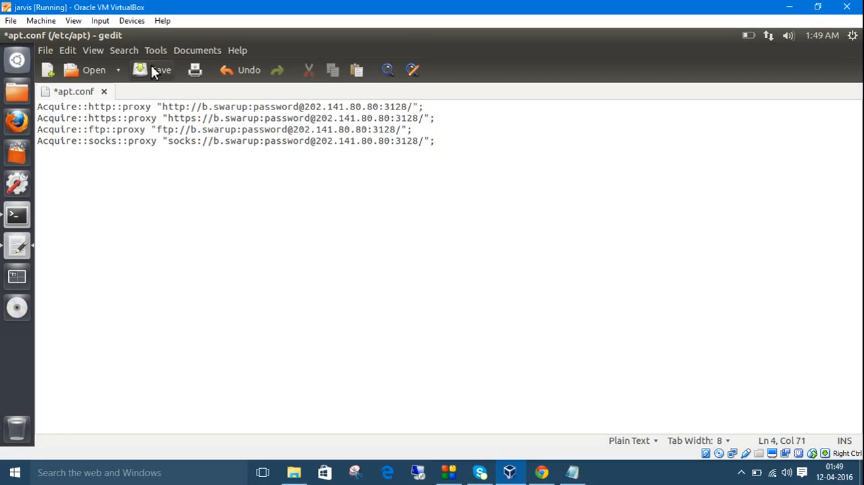
# Save apt.conf, glance at the Notepad notes, and hide them again
pyautogui.click(151, 70)
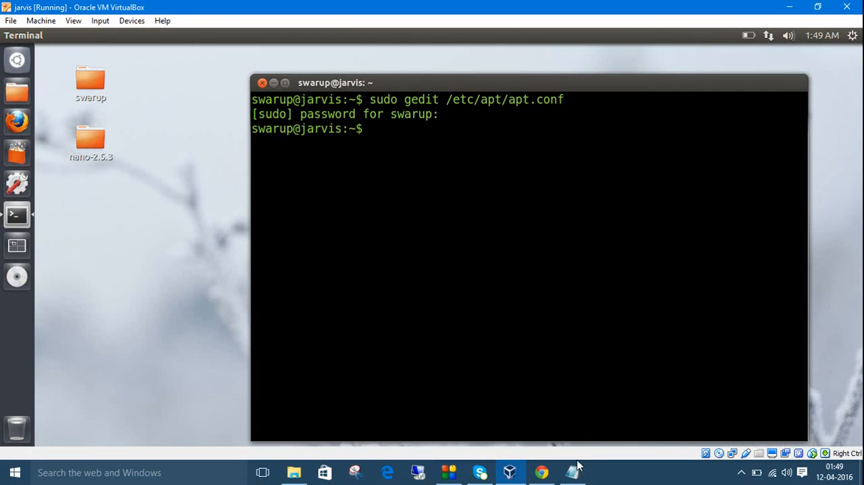
pyautogui.click(572, 472)
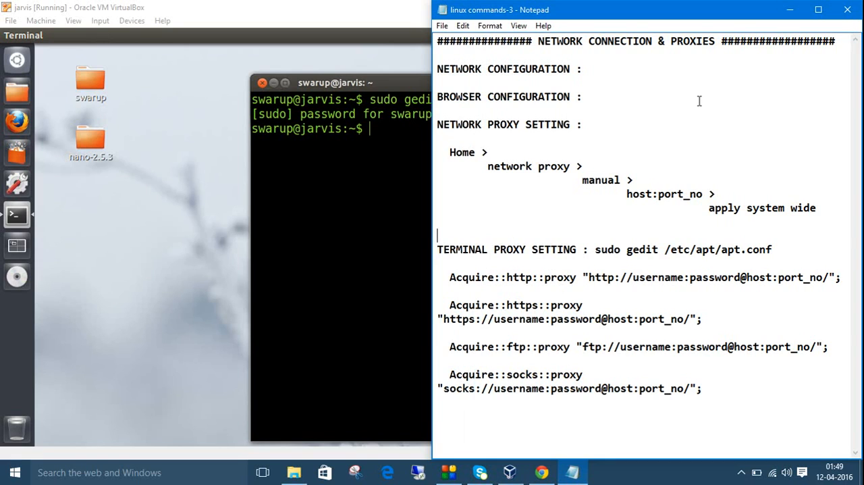
pyautogui.click(818, 10)
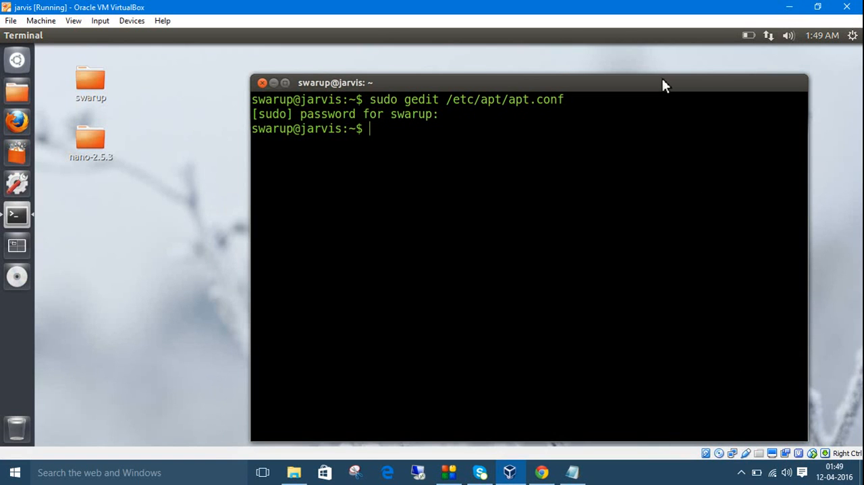
pyautogui.moveTo(402, 134)
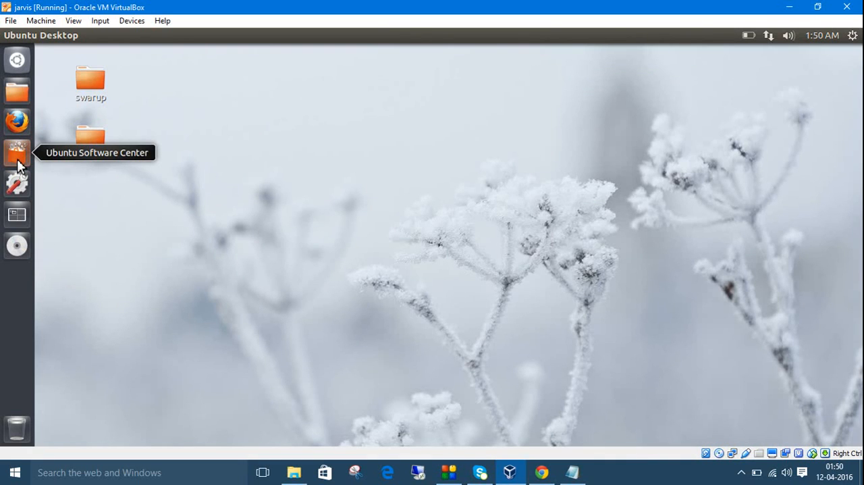
# Search Ubuntu Software Center for 'vlc' to find VLC media player, then close it
pyautogui.click(17, 152)
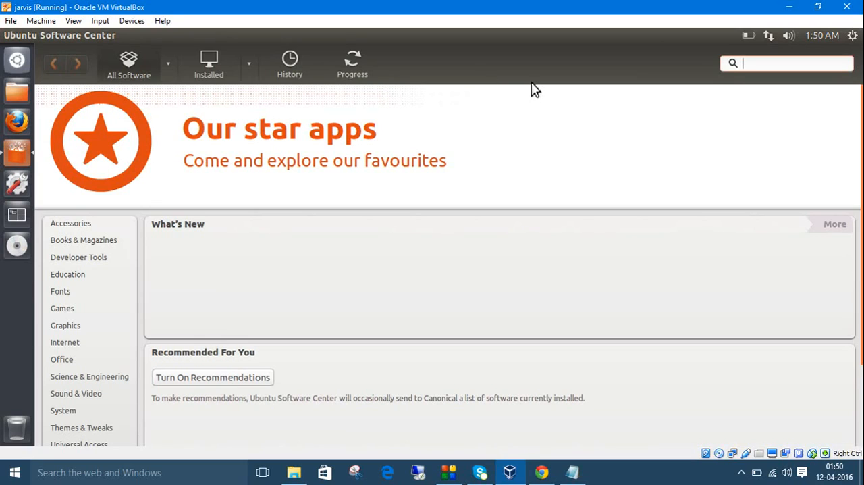
pyautogui.moveTo(456, 79)
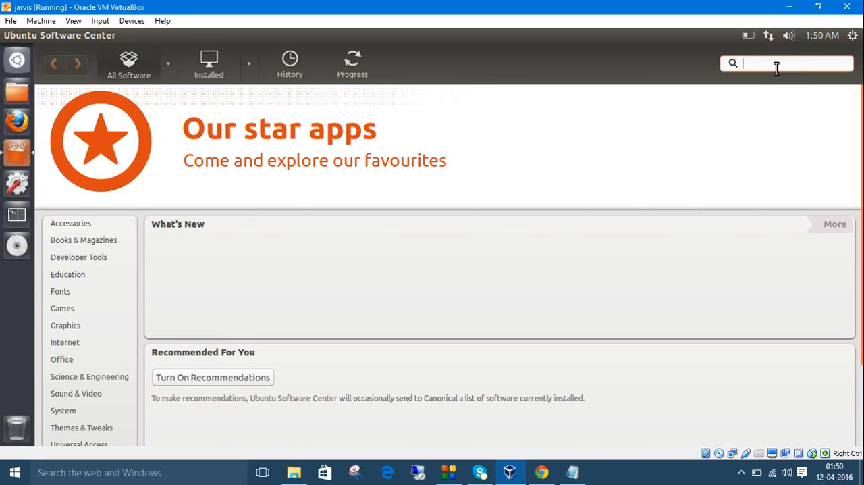
pyautogui.write('v')
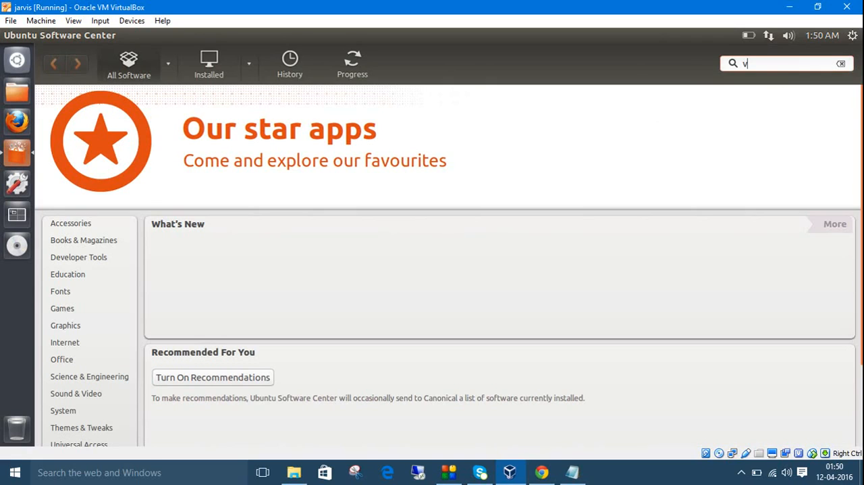
pyautogui.write('lc')
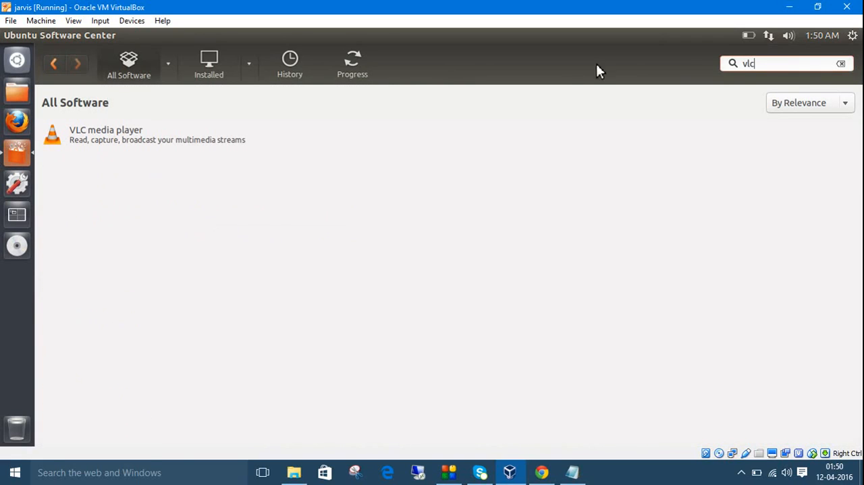
pyautogui.moveTo(262, 139)
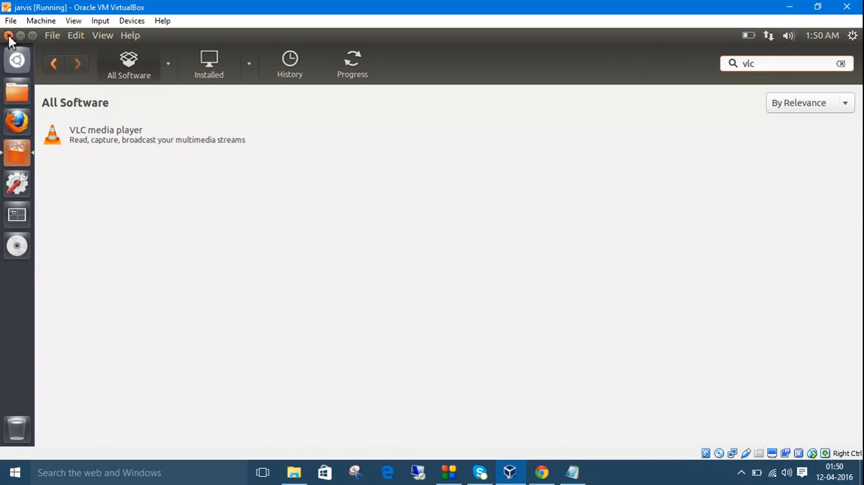
pyautogui.click(9, 35)
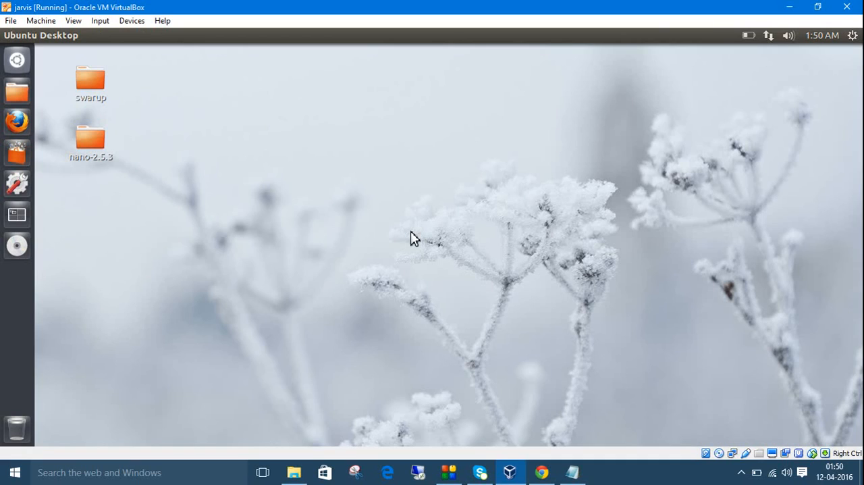
pyautogui.moveTo(293, 201)
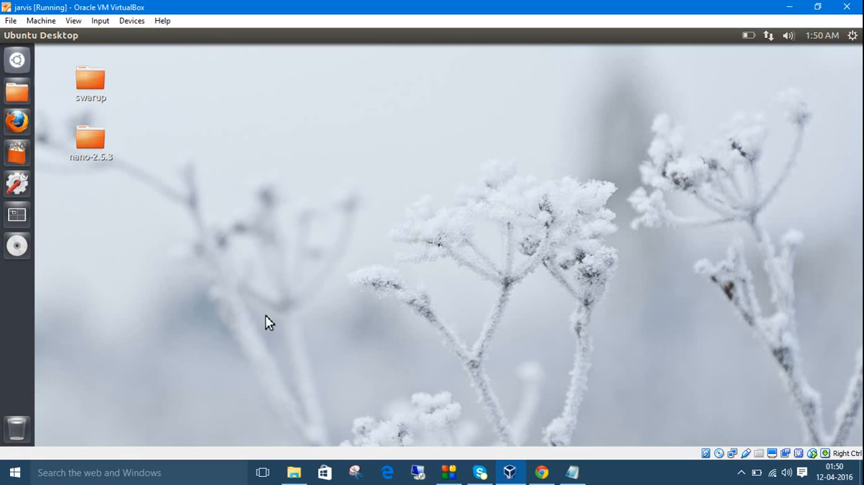
pyautogui.moveTo(829, 123)
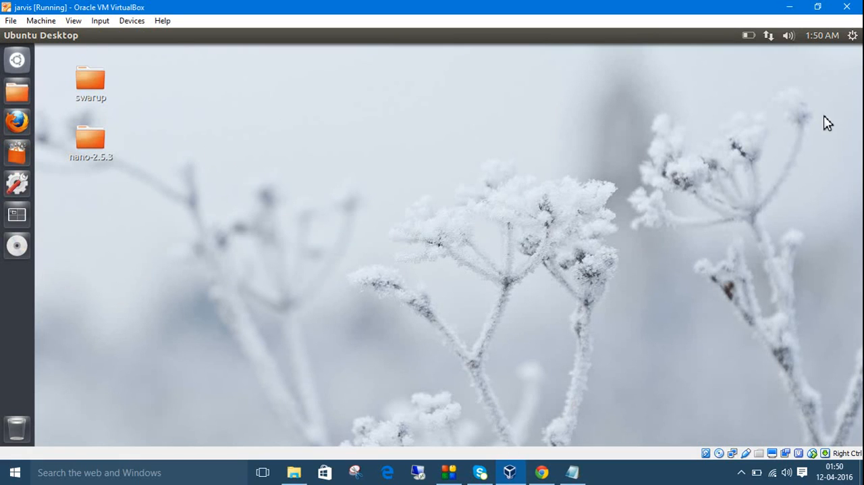